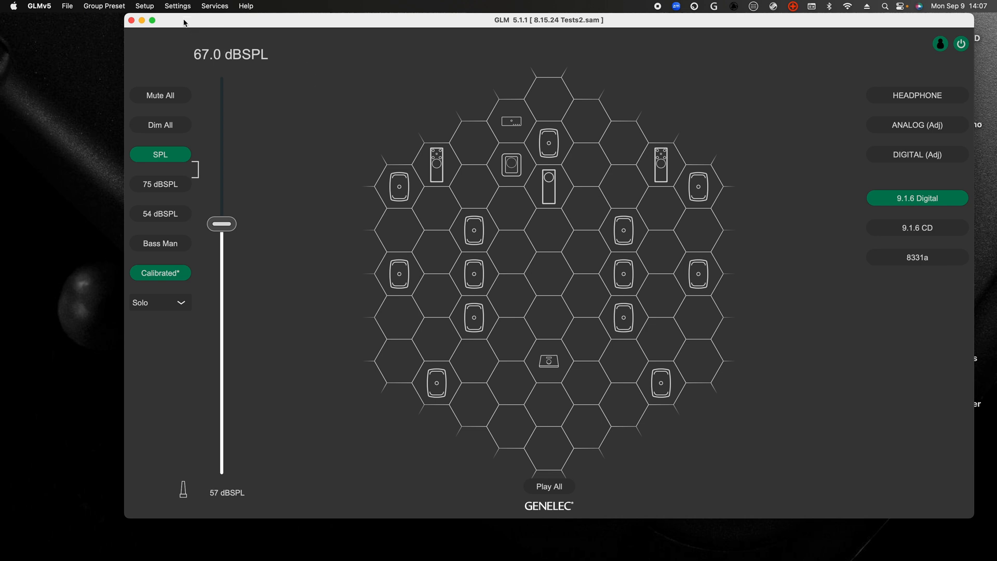
Step: Show the Settings menu from the GLM menu bar
left_click(178, 5)
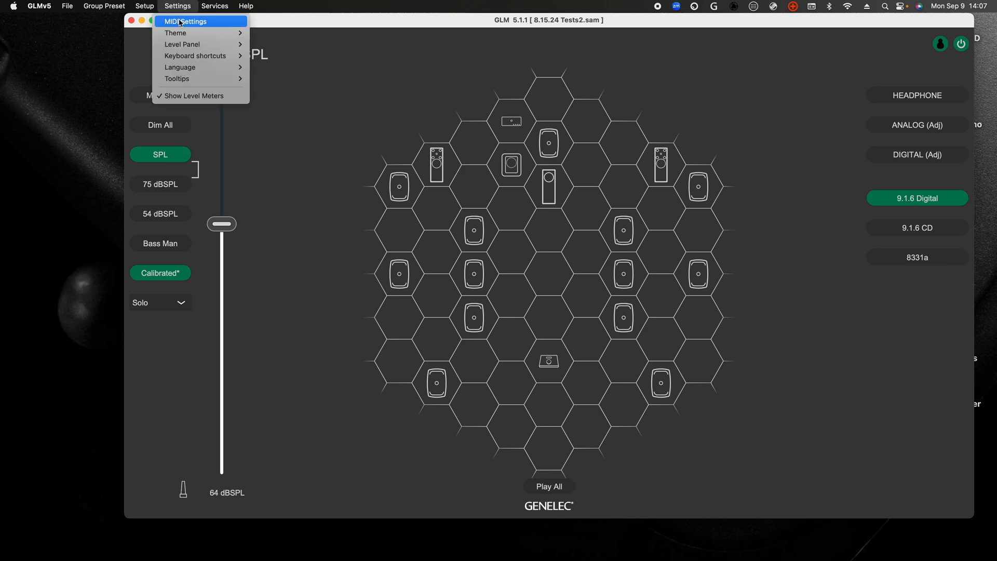
Step: Bring up the GLM MIDI Settings dialog with the MIDI interface enabled on IAC Driver Bus 1
left_click(200, 21)
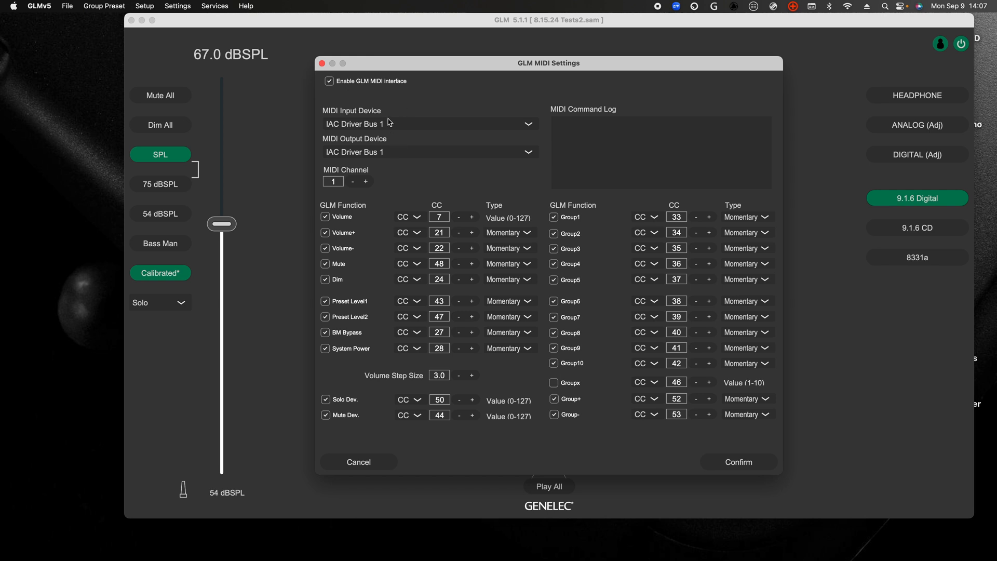
mouse_move(393, 157)
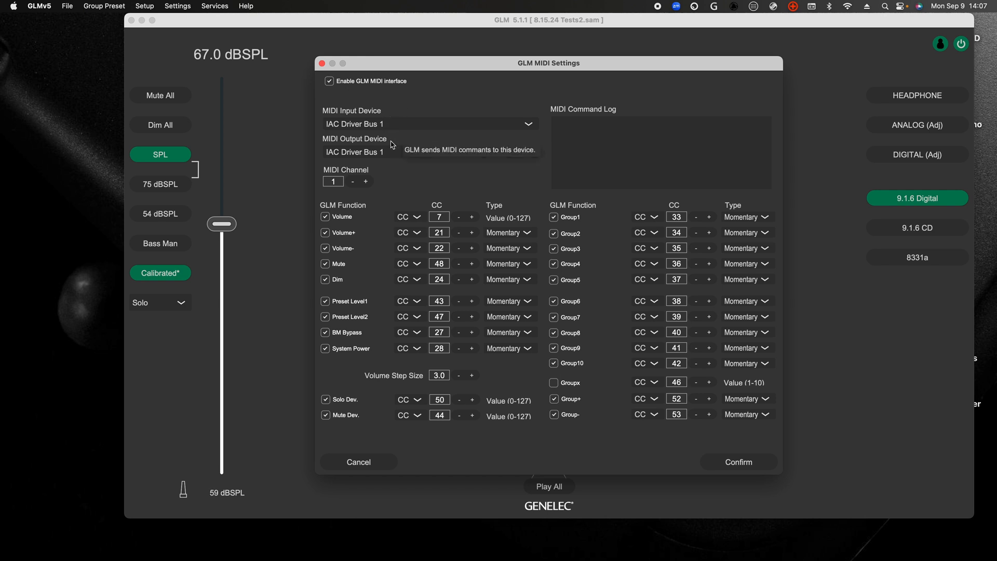